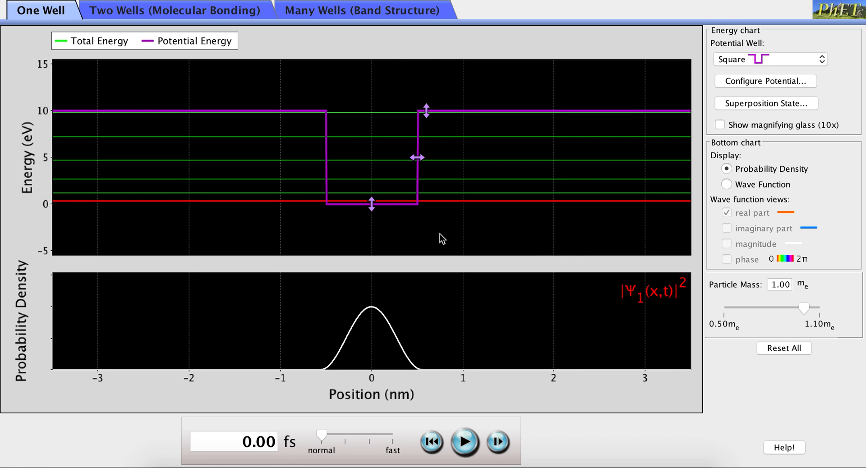
mouse_move(405, 274)
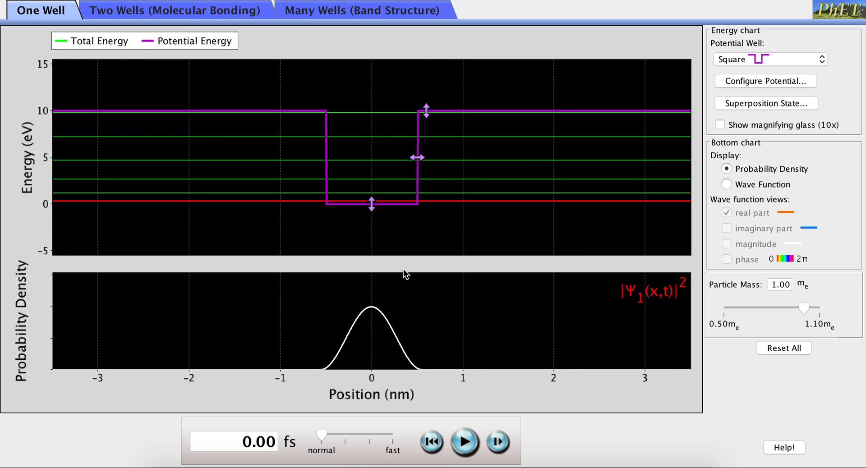
mouse_move(303, 364)
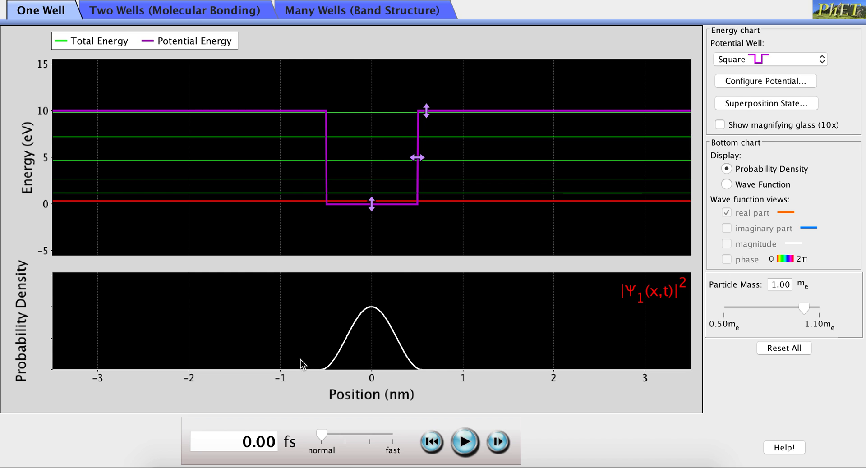
mouse_move(393, 332)
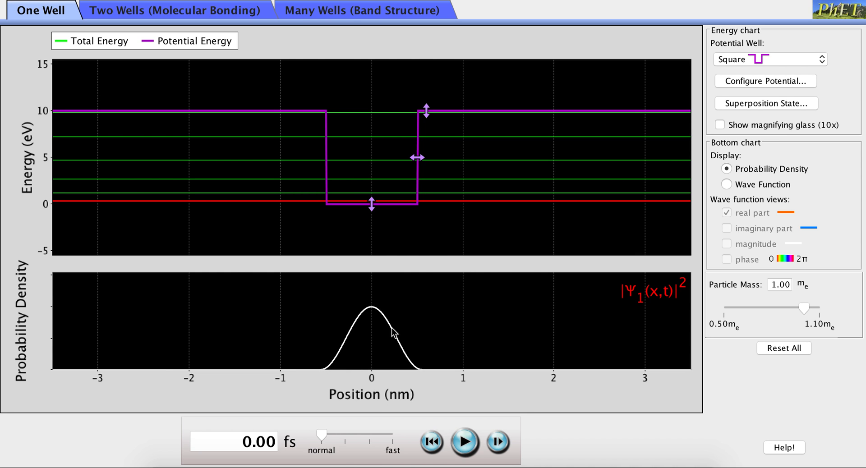
mouse_move(330, 356)
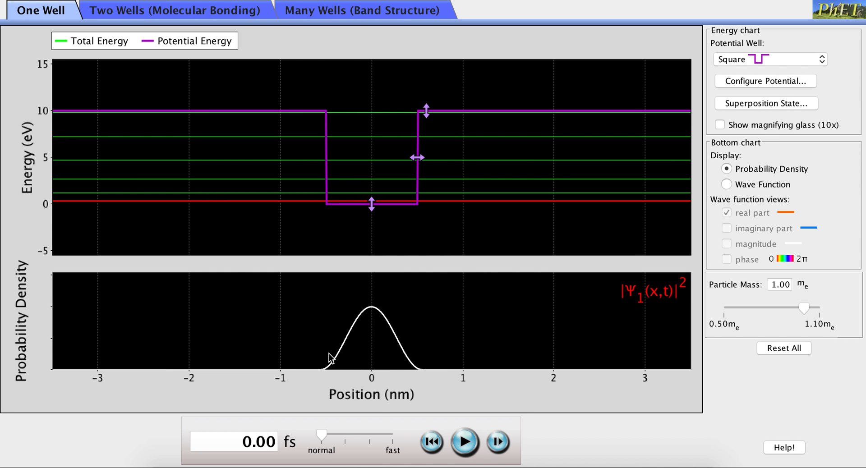
mouse_move(346, 346)
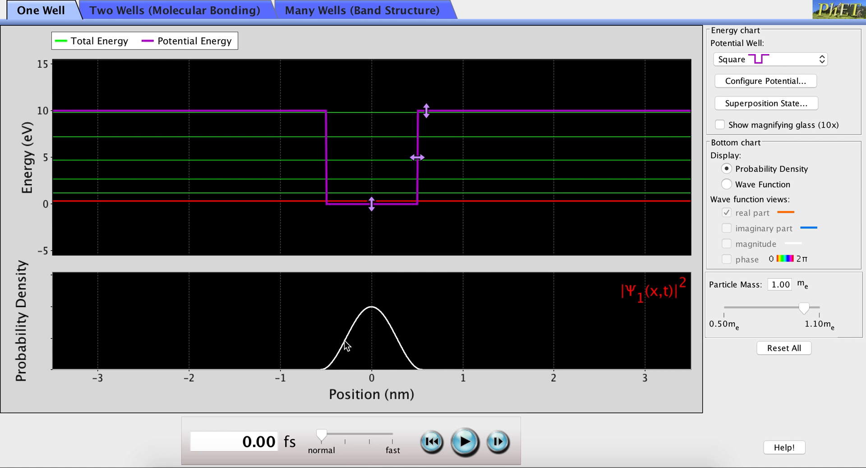
mouse_move(508, 324)
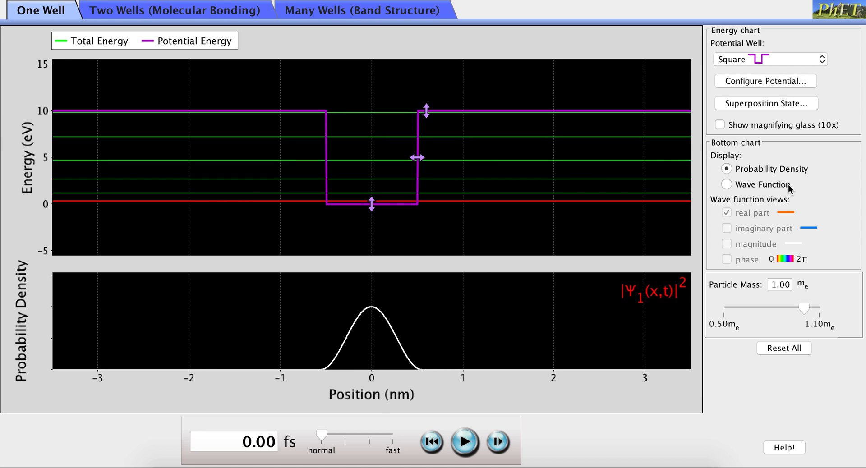
mouse_move(729, 187)
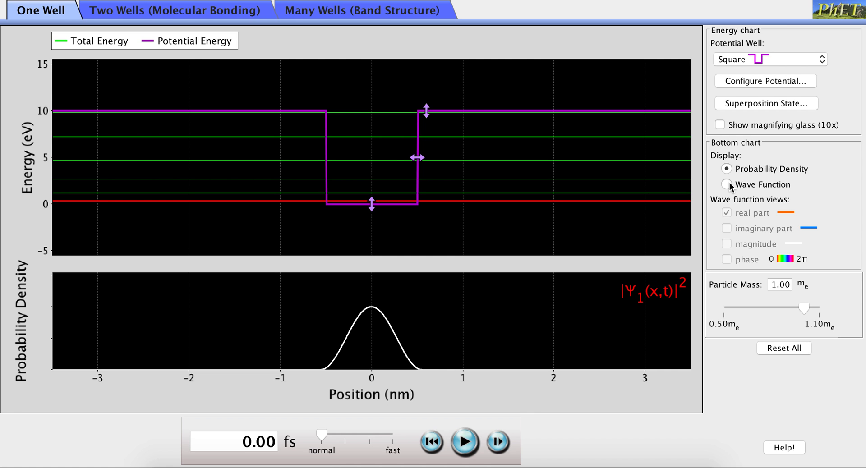
- Switch the bottom chart to Wave Function, toggling imaginary and real parts, keeping only the real part
left_click(726, 184)
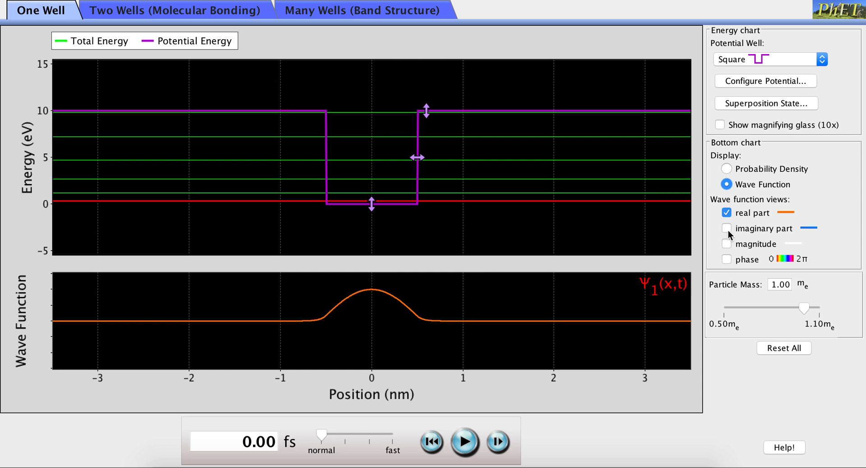
left_click(726, 229)
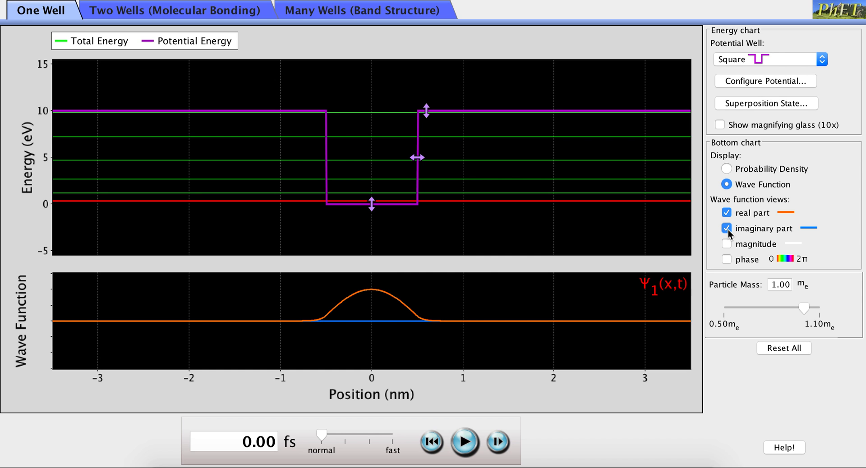
left_click(726, 213)
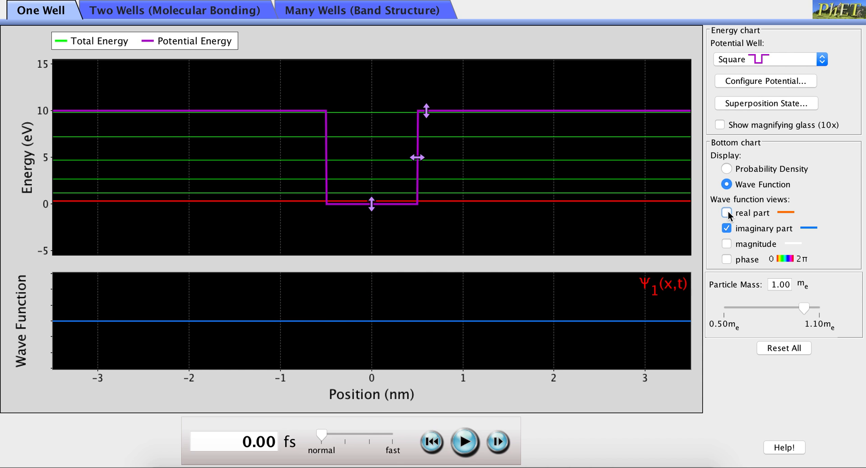
left_click(727, 213)
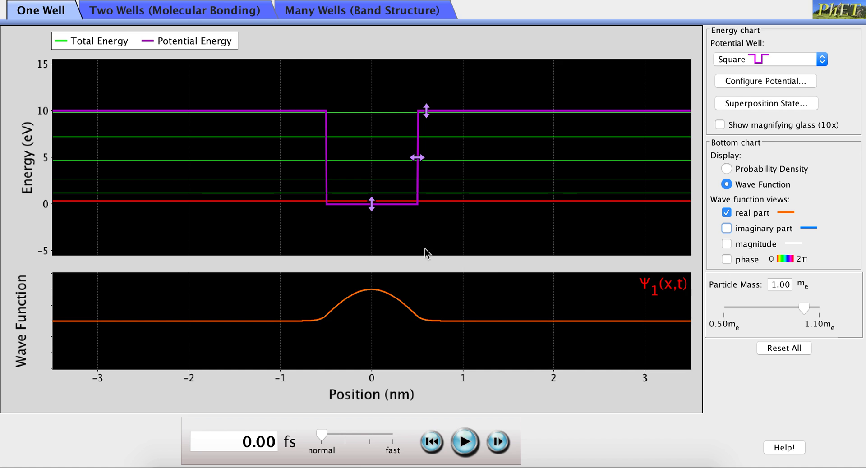
mouse_move(390, 214)
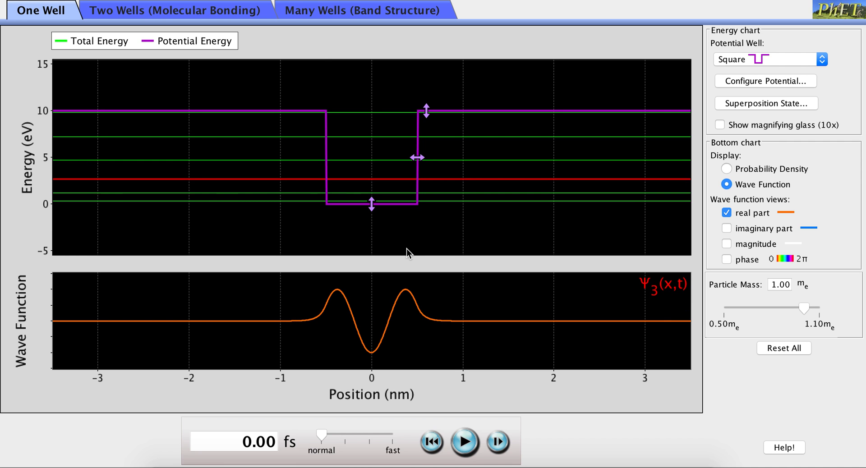
- Select the lowest (ground-state) energy line in the energy chart
left_click(371, 203)
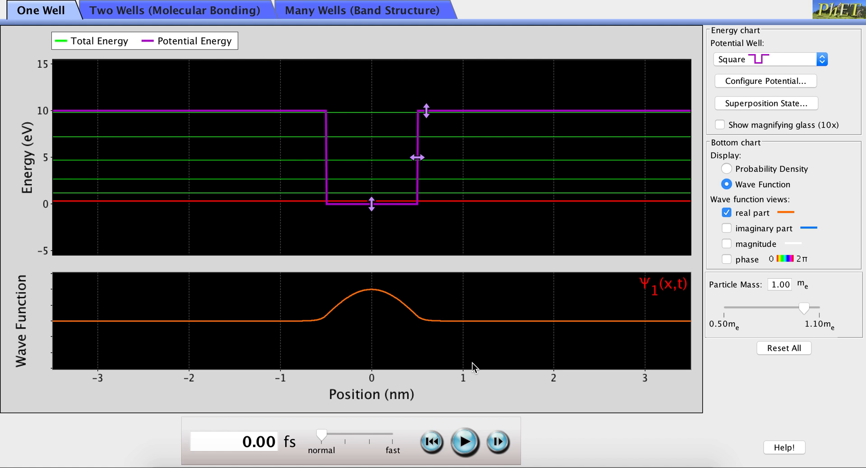
mouse_move(471, 427)
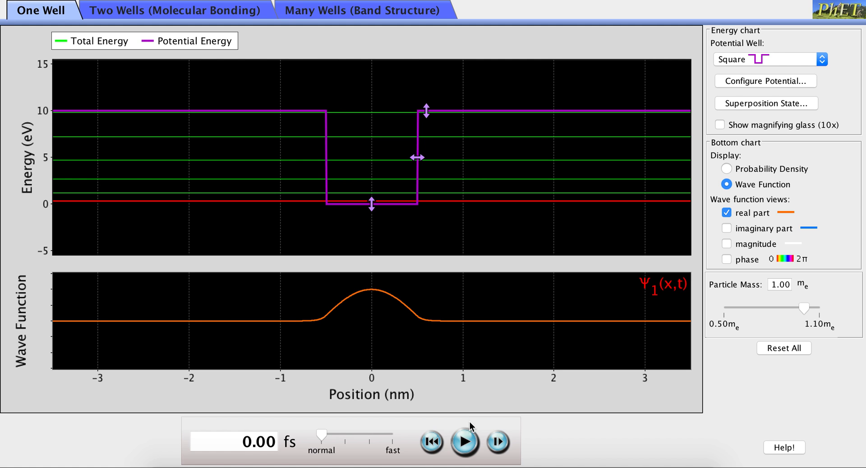
- Play the ground state in time at a faster speed, then restart the clock to 0 fs
left_click(465, 441)
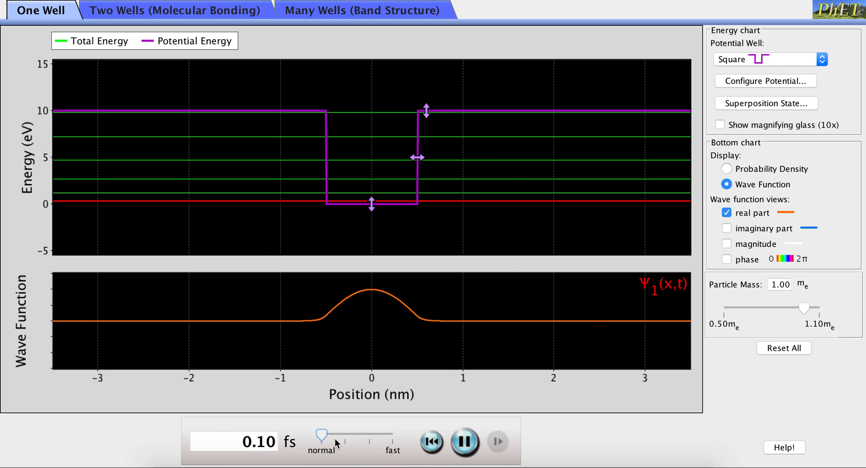
left_click_drag(321, 435, 370, 435)
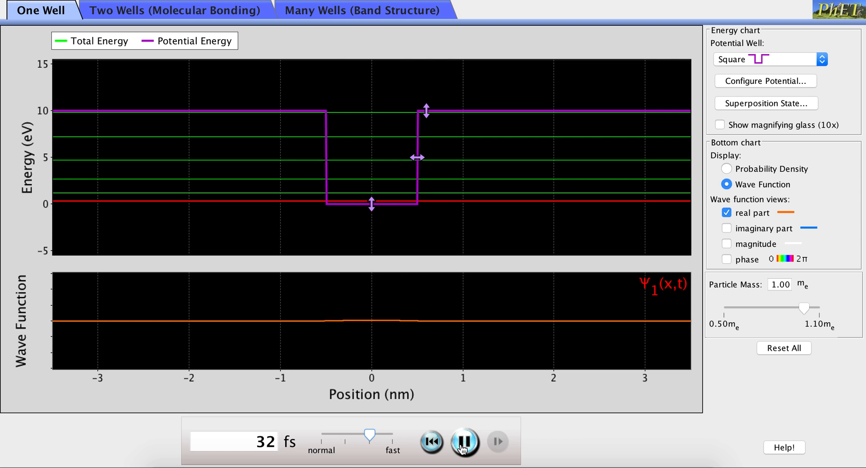
left_click(431, 442)
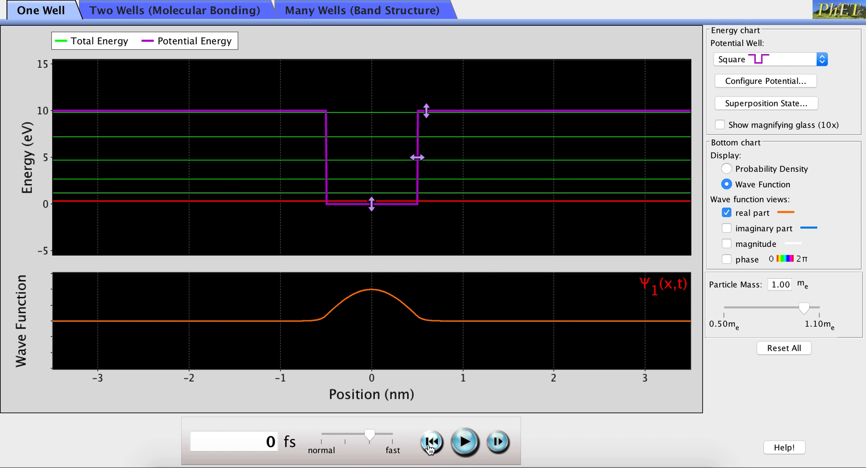
mouse_move(422, 192)
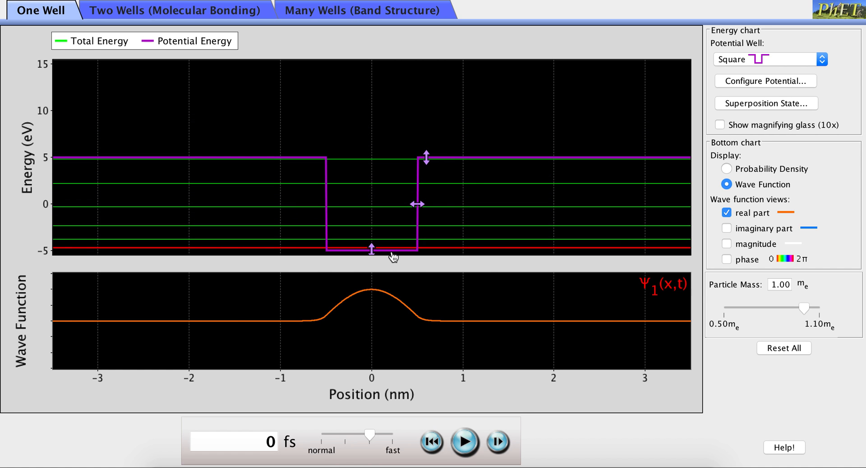
- Reshape the square well by its handles, ending about 0.8 nm wide and roughly 11 eV deep
left_click_drag(426, 157, 426, 136)
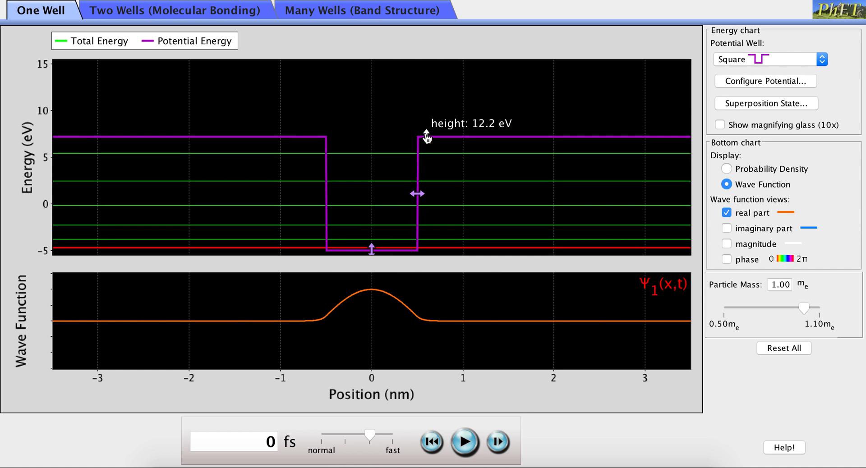
left_click_drag(425, 136, 426, 70)
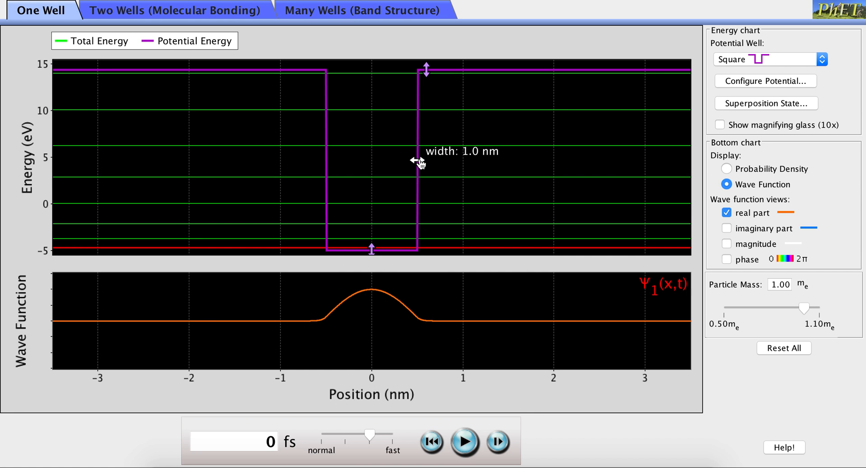
left_click_drag(417, 162, 408, 161)
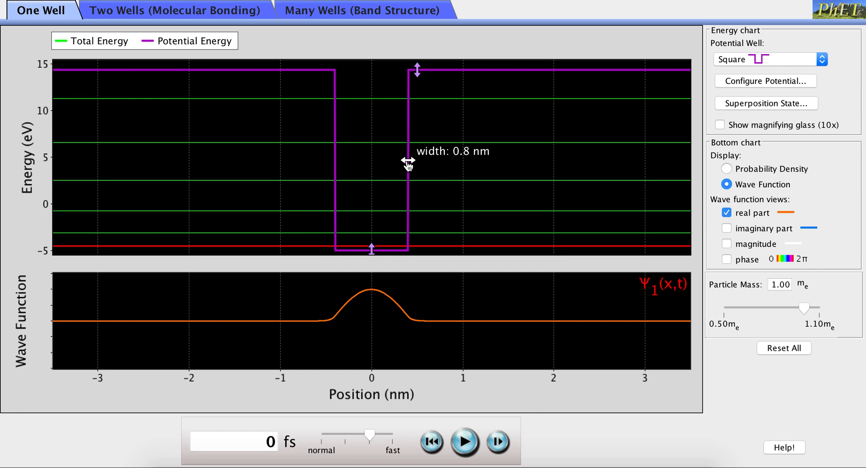
left_click_drag(408, 161, 399, 162)
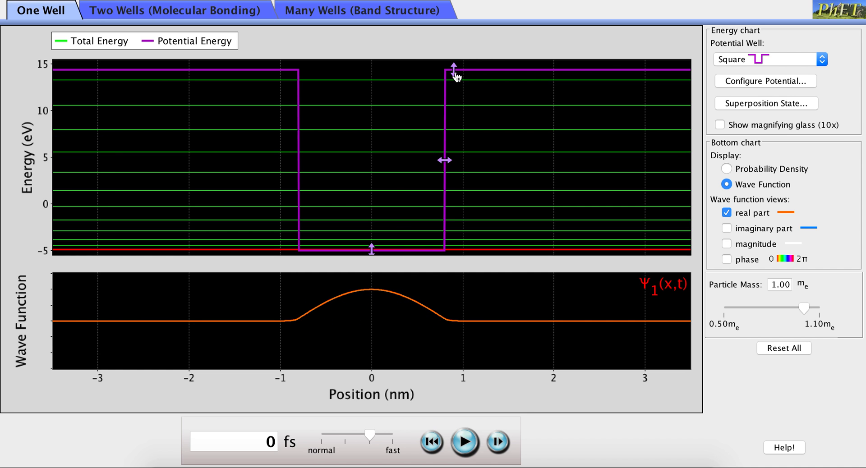
left_click_drag(453, 71, 453, 102)
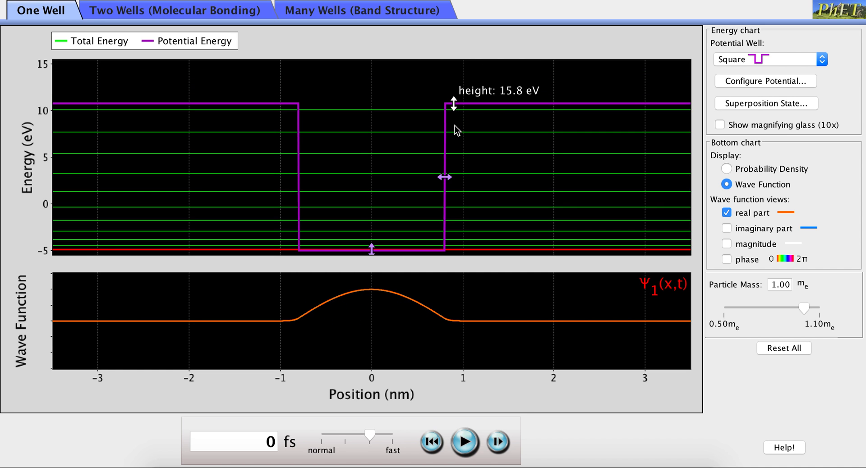
left_click_drag(453, 103, 453, 147)
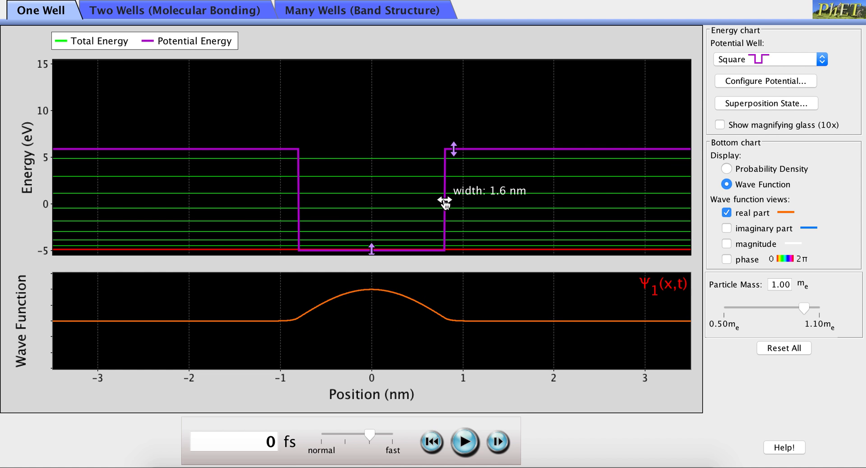
left_click_drag(452, 203, 408, 203)
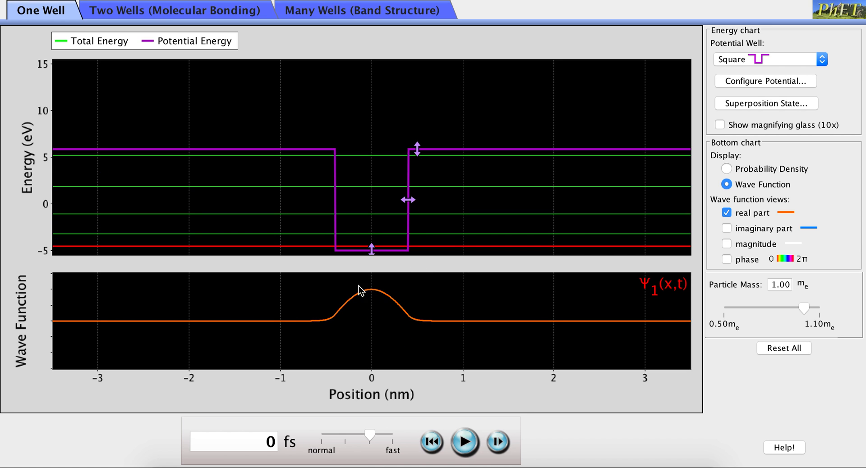
mouse_move(375, 302)
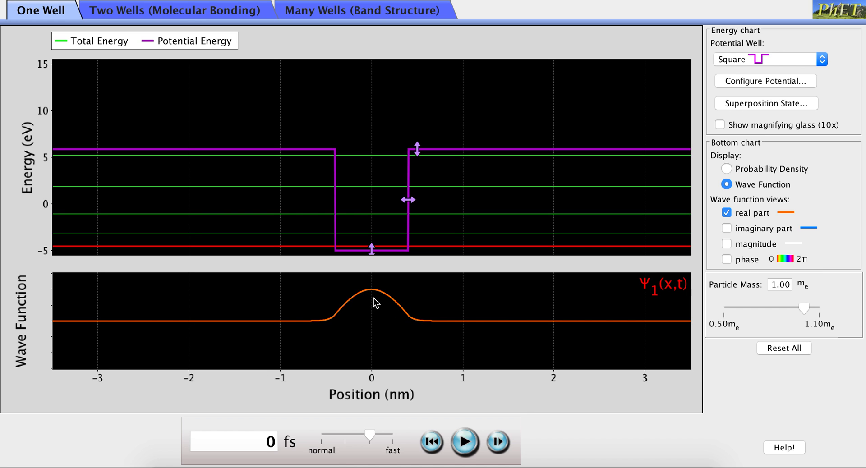
mouse_move(440, 289)
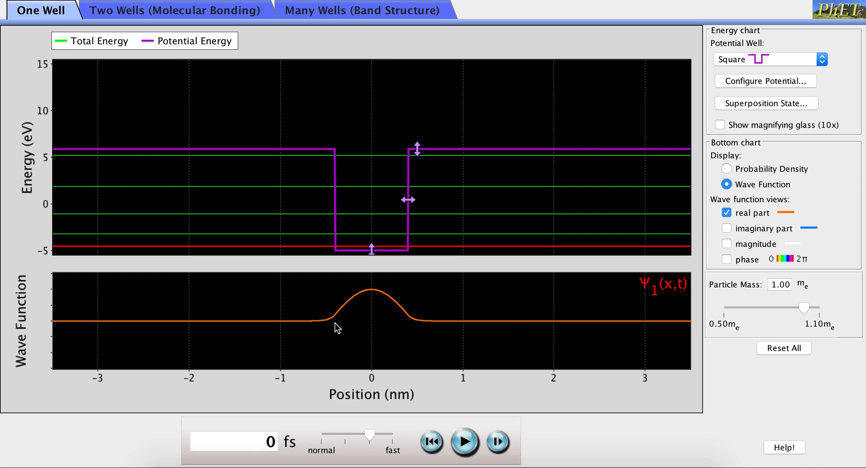
mouse_move(414, 325)
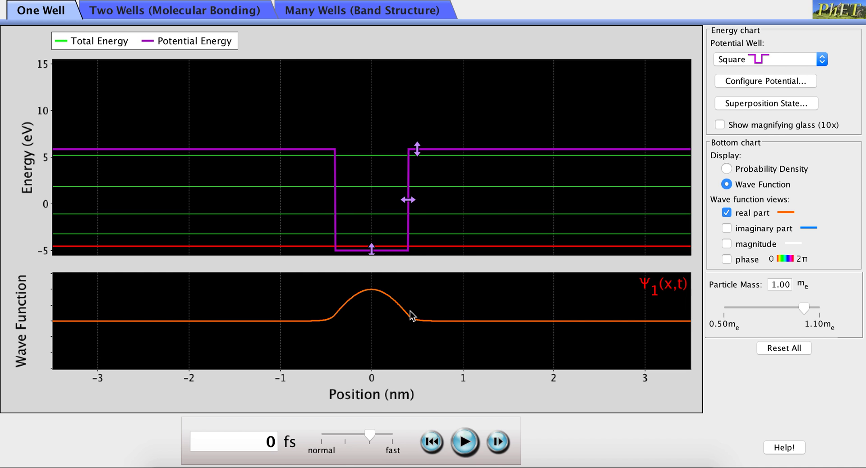
mouse_move(422, 165)
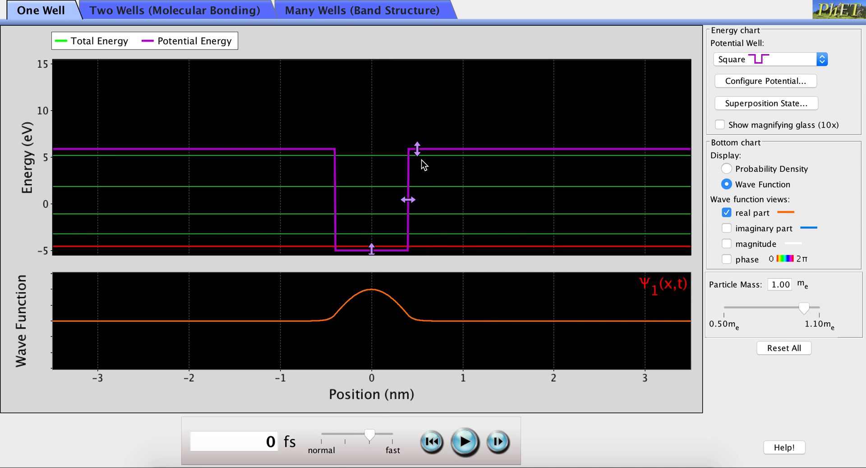
mouse_move(417, 149)
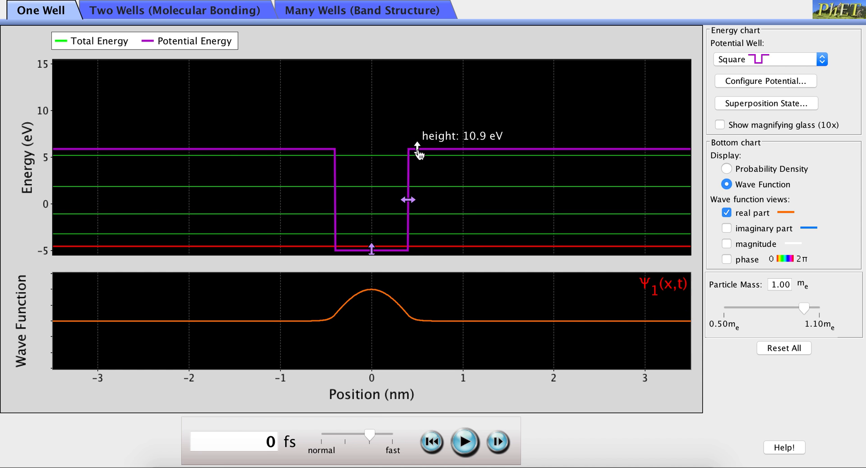
- Lower the well height down to about 1.2 eV, then raise it to 15.8 eV
left_click_drag(417, 148, 417, 195)
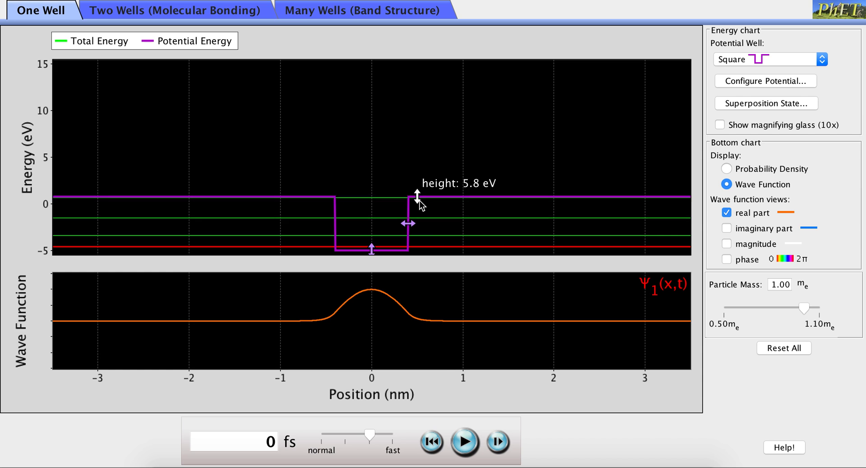
left_click_drag(417, 193, 417, 232)
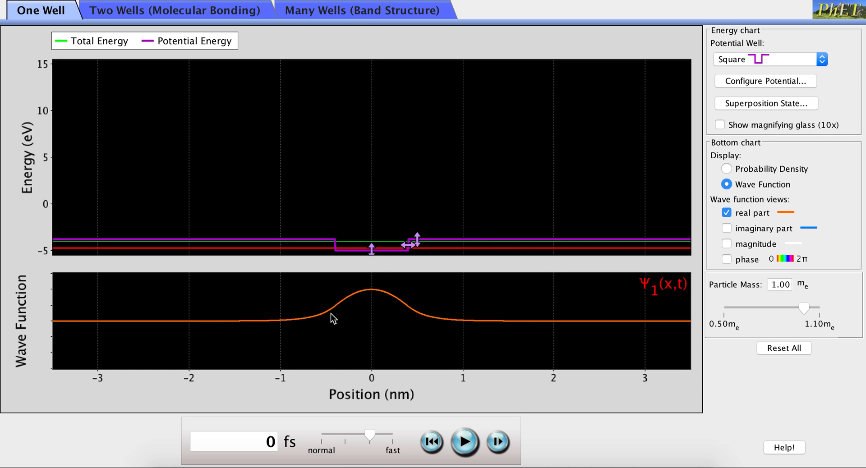
mouse_move(449, 320)
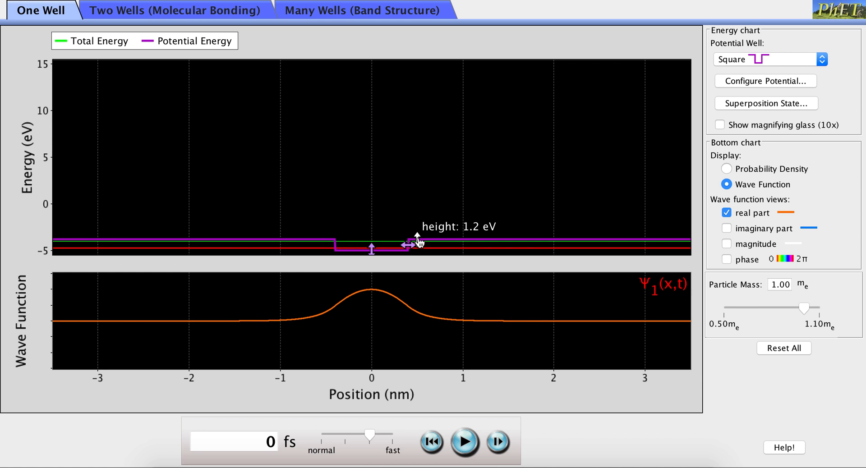
left_click_drag(417, 244, 417, 210)
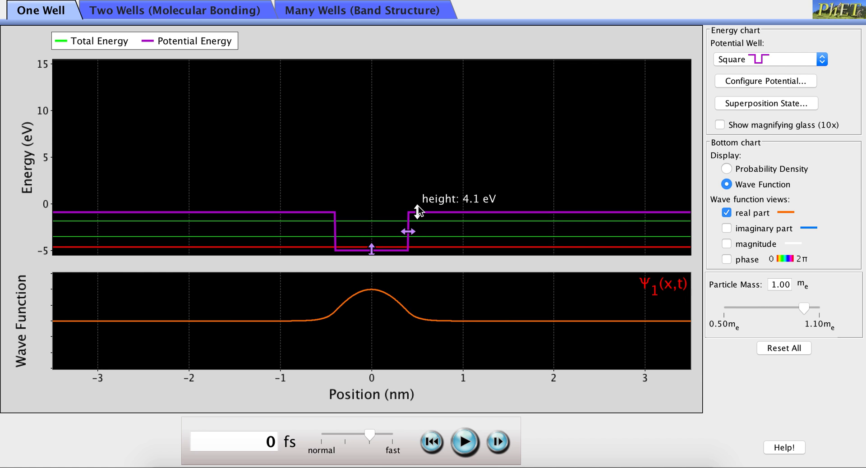
left_click_drag(414, 211, 414, 148)
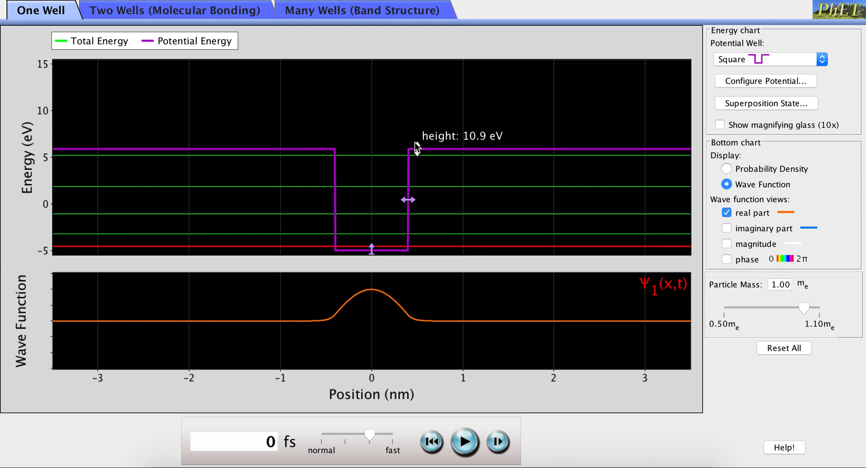
left_click_drag(415, 147, 415, 102)
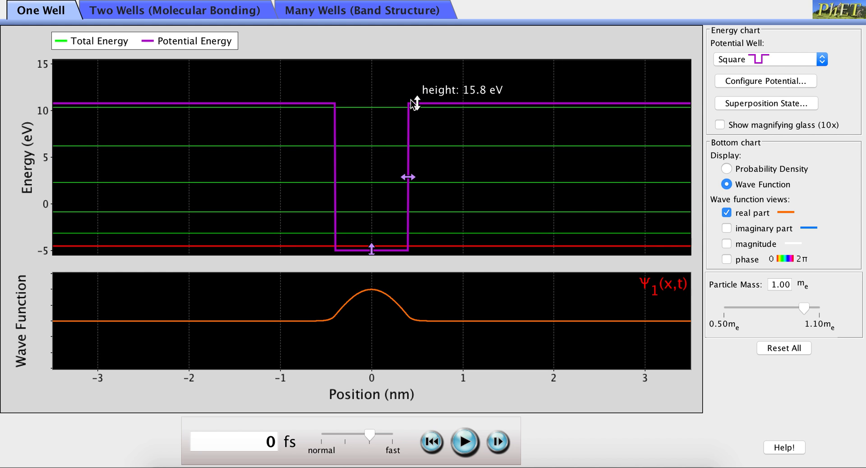
mouse_move(515, 294)
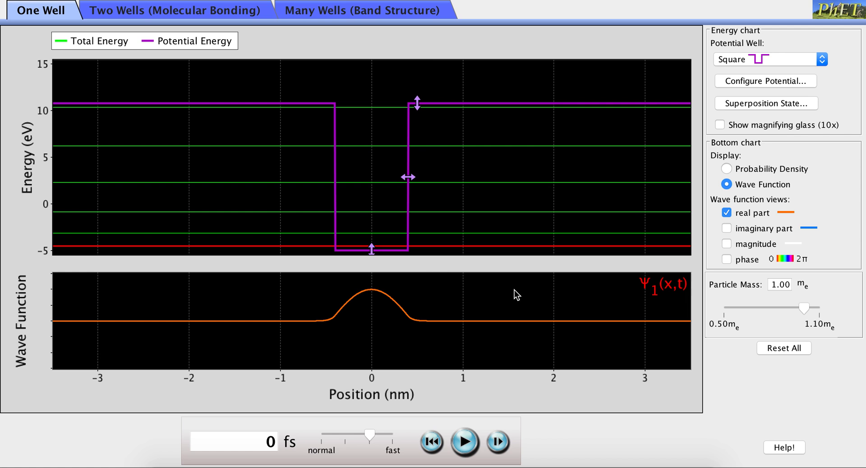
mouse_move(810, 212)
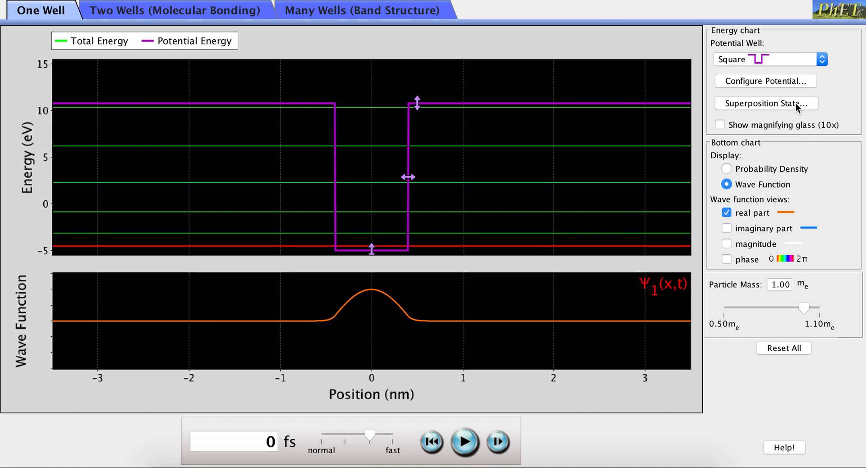
- Bring up the Superposition State dialog from the Energy chart panel
left_click(765, 103)
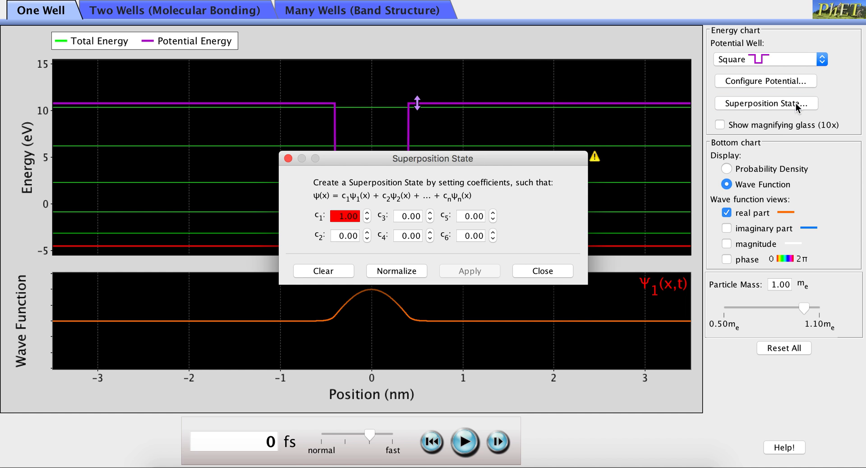
- Set c2 to 1, normalize to 0.71ψ1 + 0.71ψ2, and apply the superposition
left_click(344, 216)
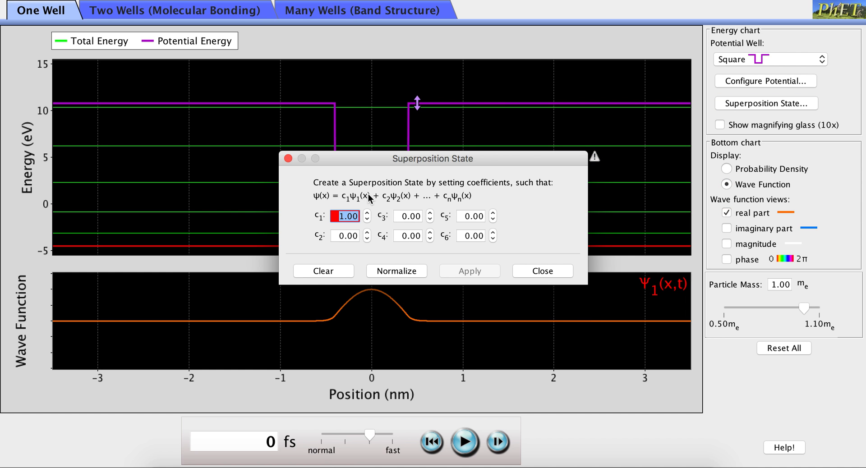
mouse_move(469, 200)
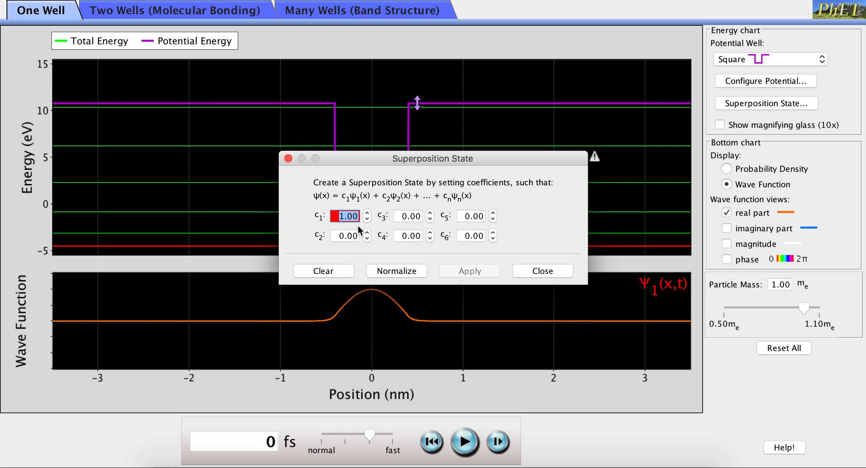
mouse_move(360, 243)
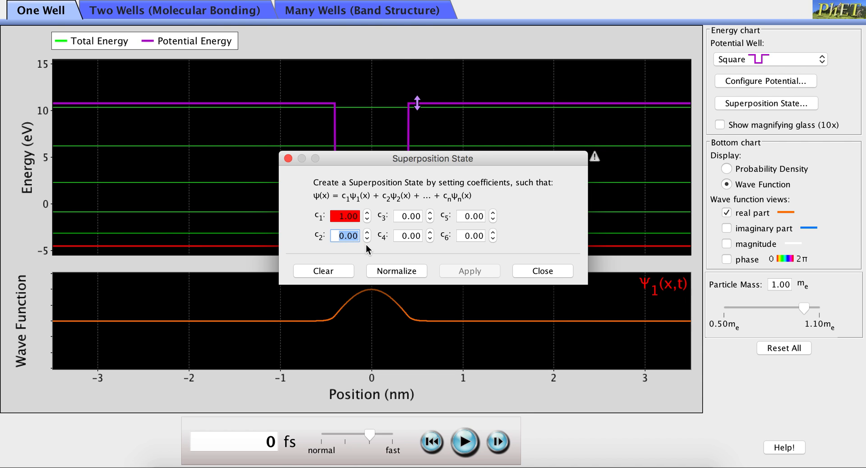
type("1")
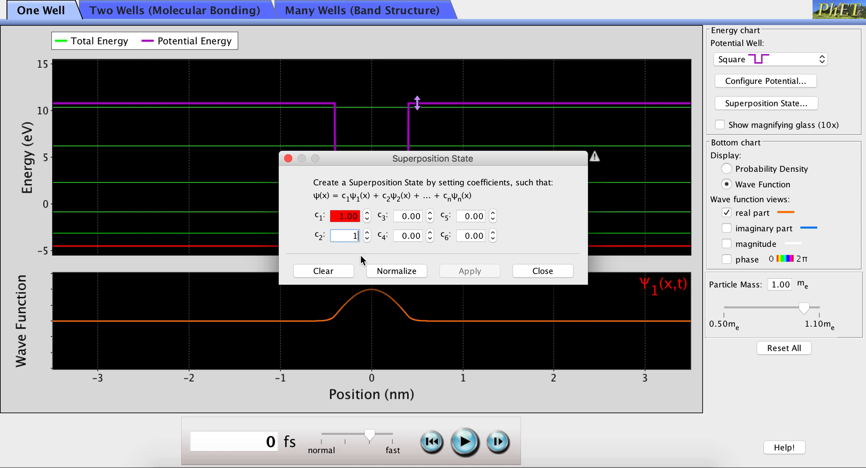
left_click(396, 271)
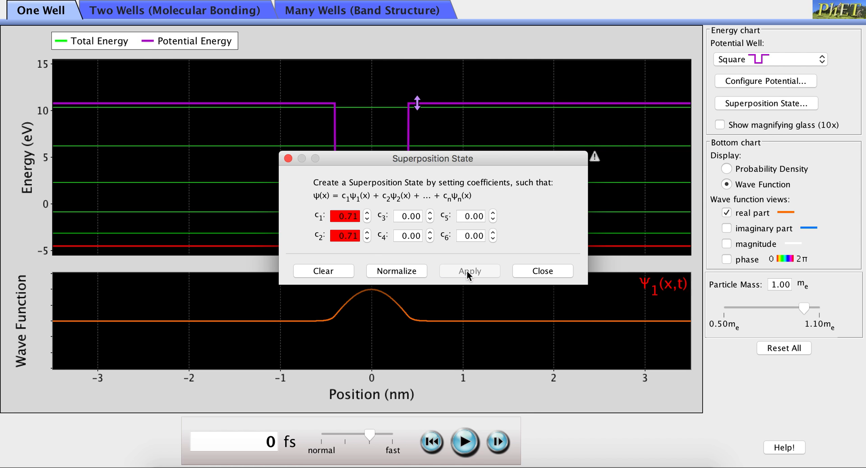
left_click(543, 272)
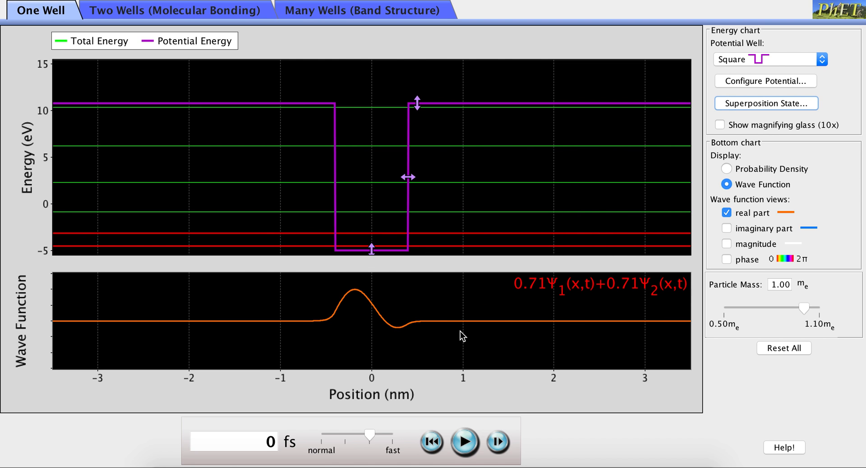
mouse_move(408, 316)
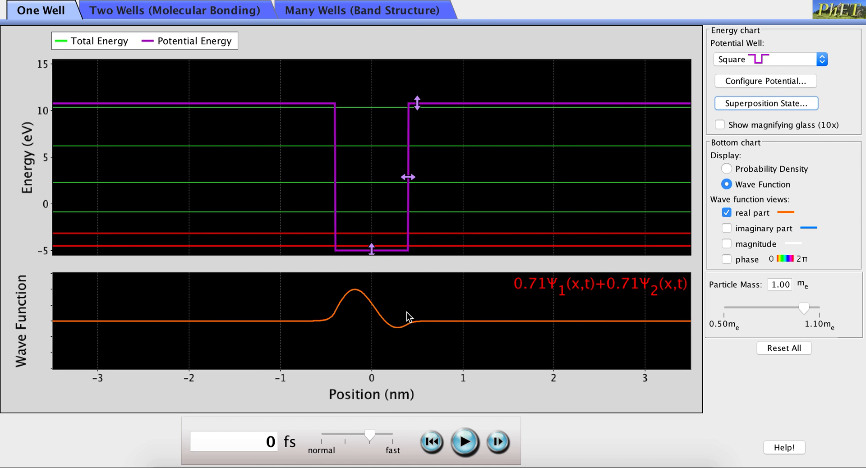
mouse_move(401, 366)
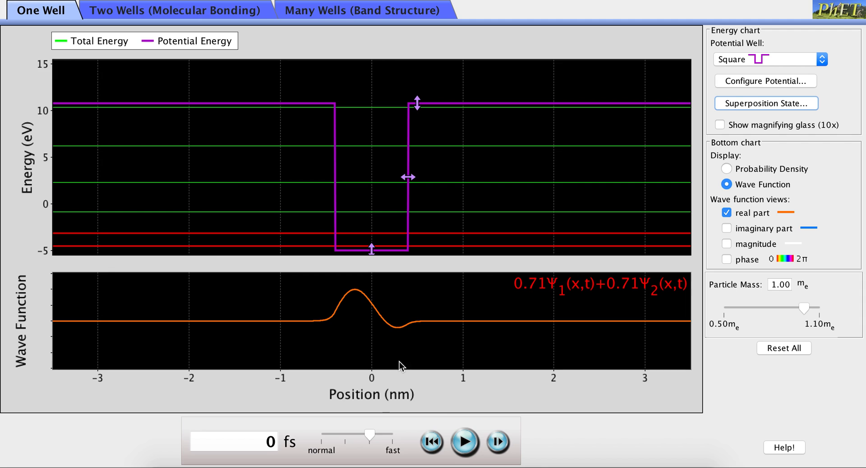
mouse_move(465, 441)
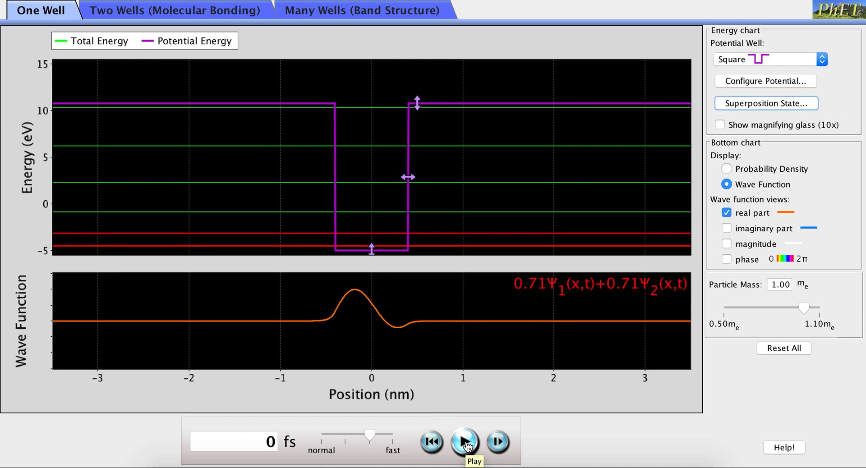
- Play the superposition at a slower speed and pause it at 7.3 fs
left_click(464, 442)
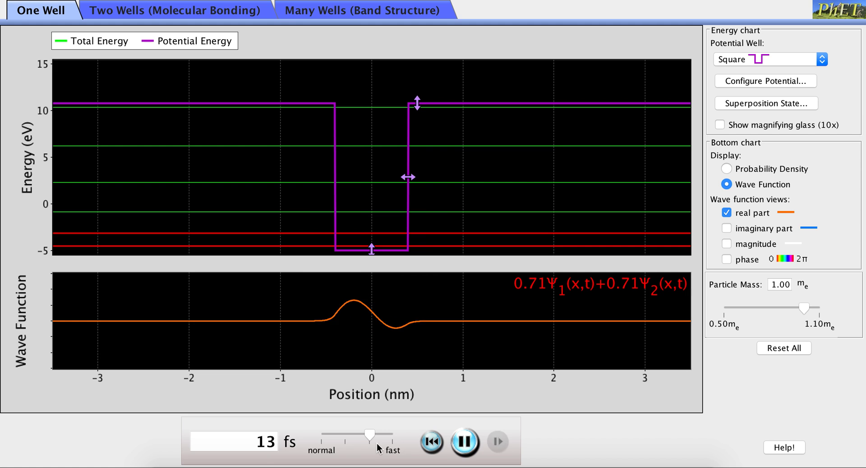
left_click_drag(369, 435, 345, 435)
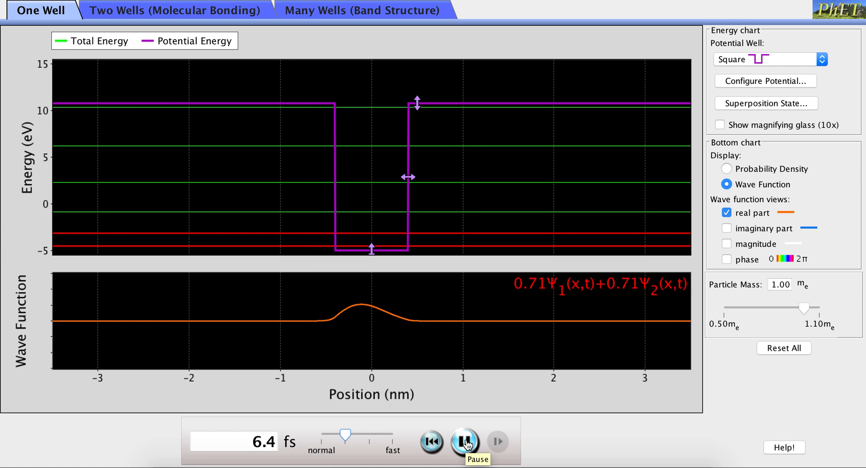
left_click(465, 441)
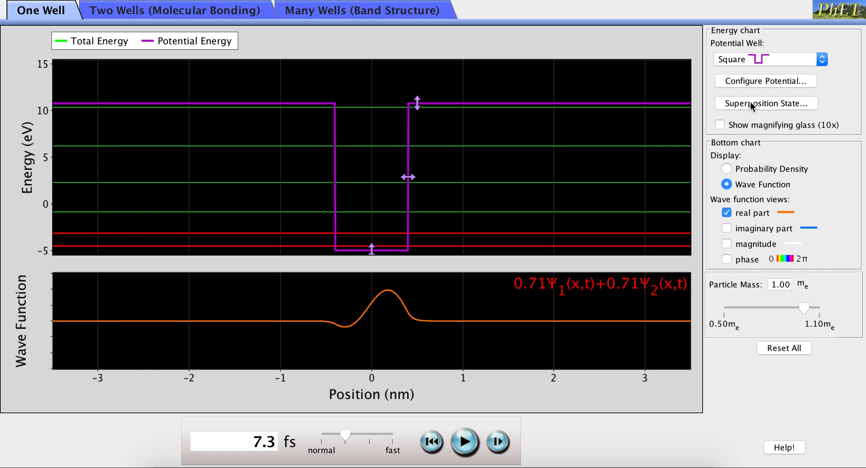
- Change coefficients to c1 and c3 at 1.00, normalize to 0.71ψ1 + 0.71ψ3, apply and close
left_click(766, 103)
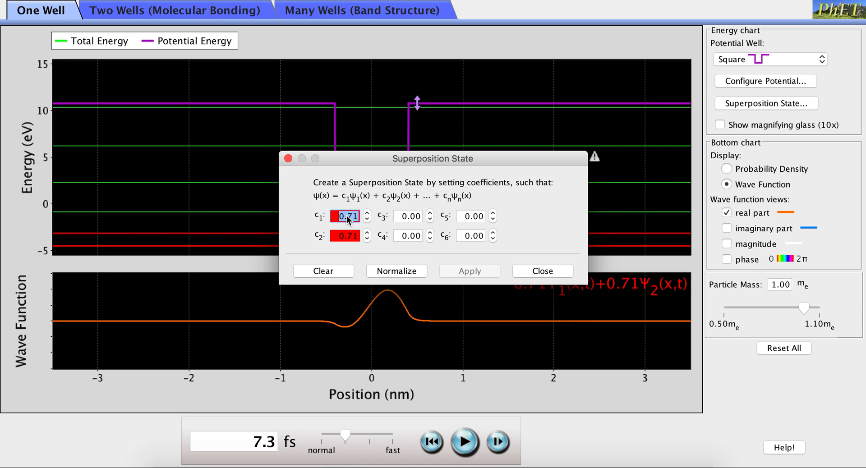
type("1.00")
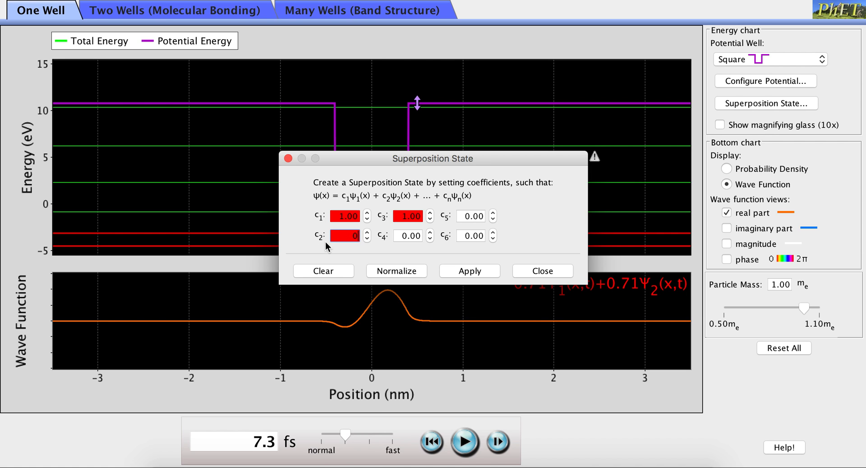
left_click(396, 272)
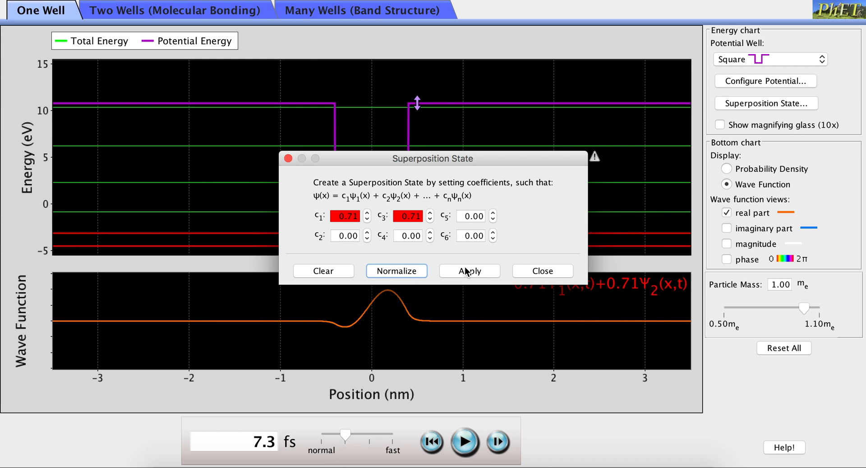
left_click(470, 272)
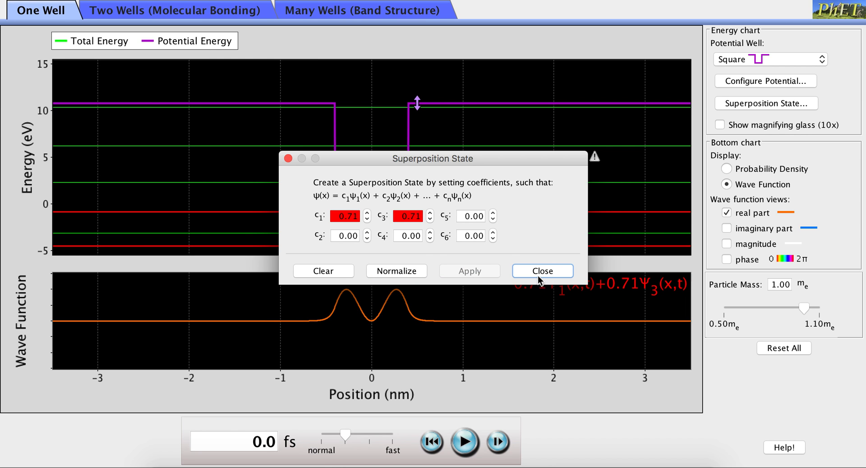
left_click(543, 272)
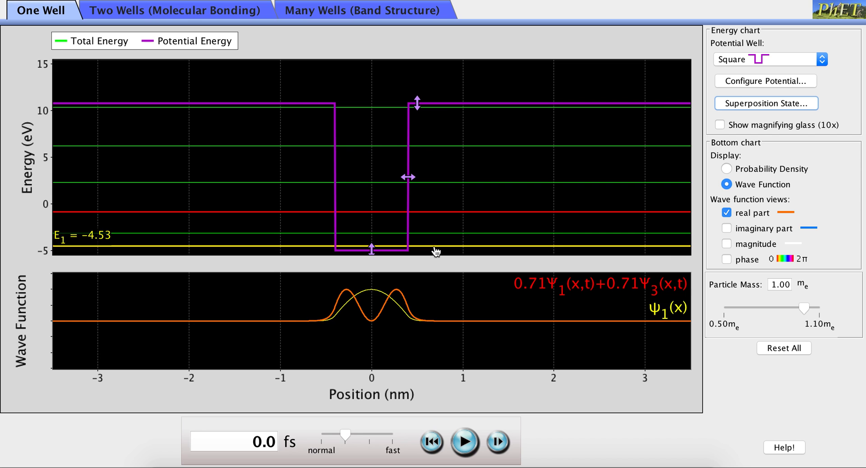
- Play the 0.71ψ1 + 0.71ψ3 superposition in time and pause it at 8.2 fs
left_click(465, 441)
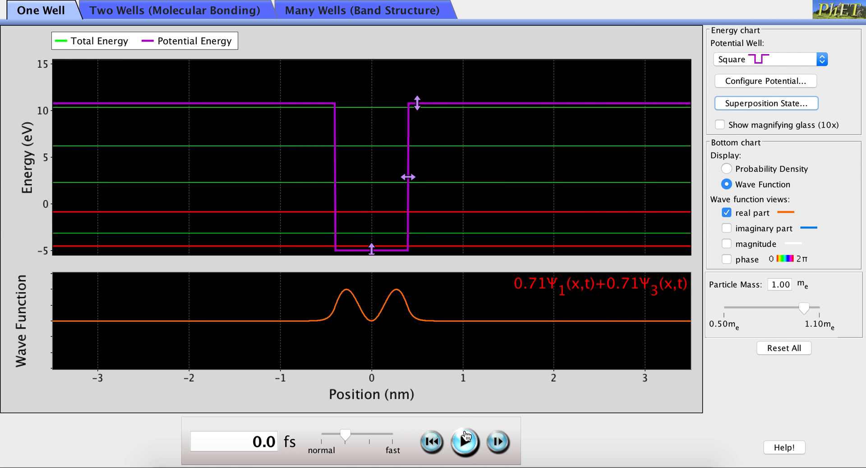
left_click(465, 442)
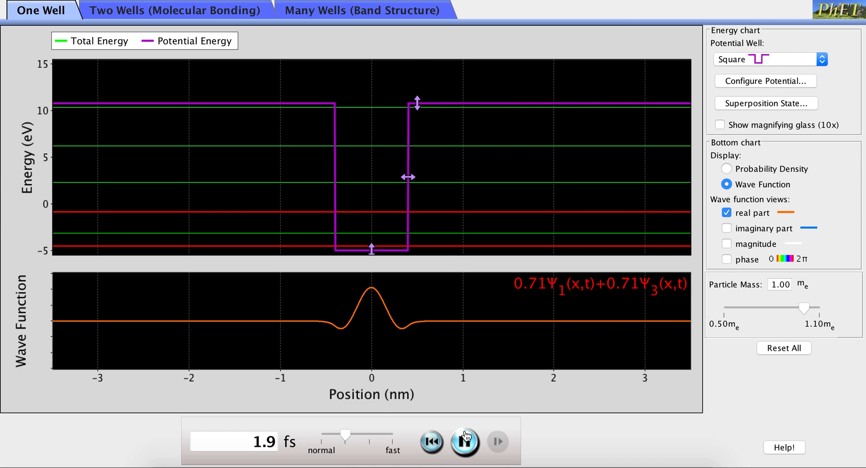
left_click(466, 443)
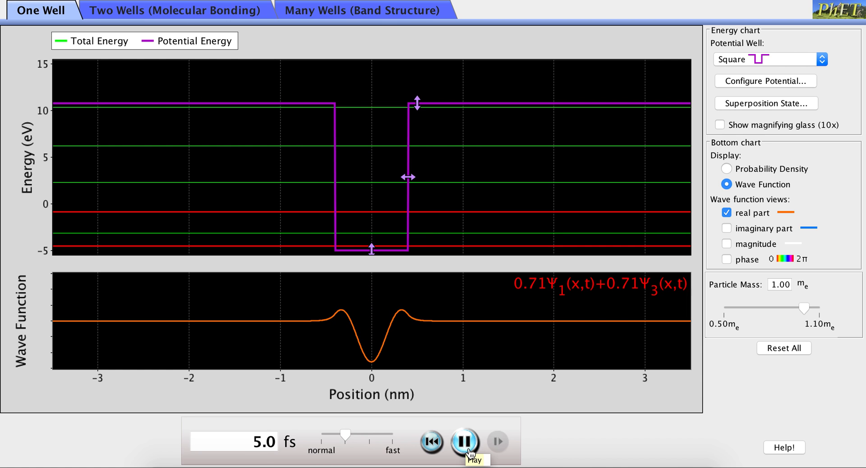
left_click(465, 442)
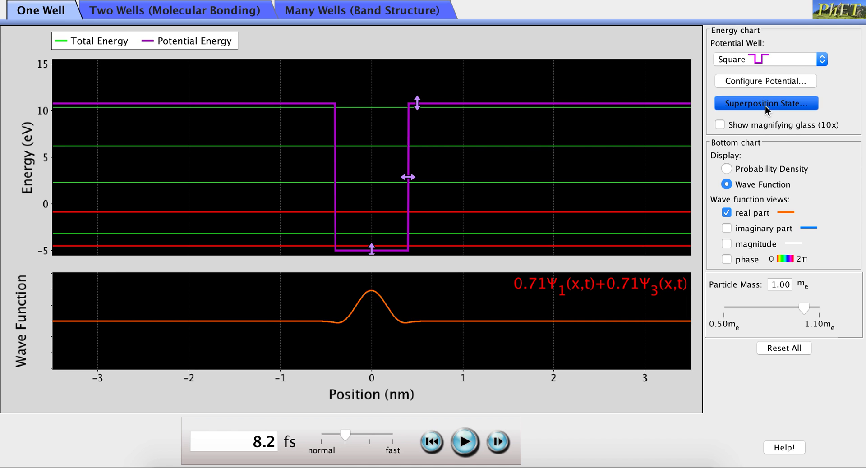
- Set c3 to 0, normalize and apply so only Ψ1(x,t) remains
left_click(767, 103)
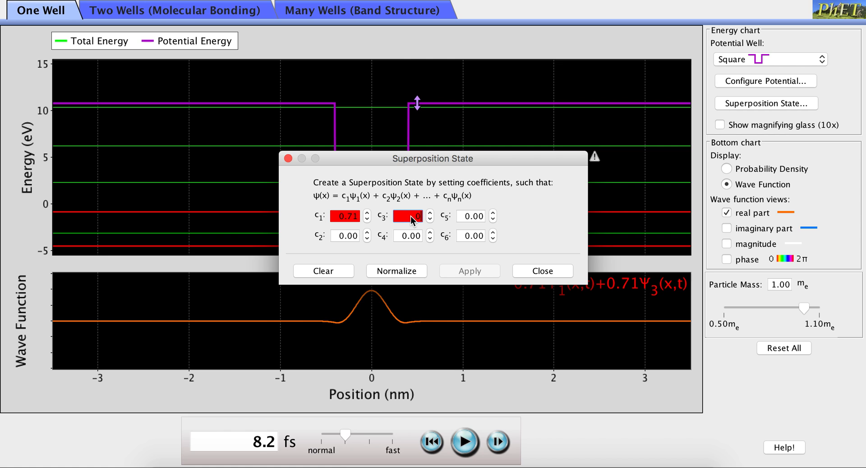
left_click(396, 272)
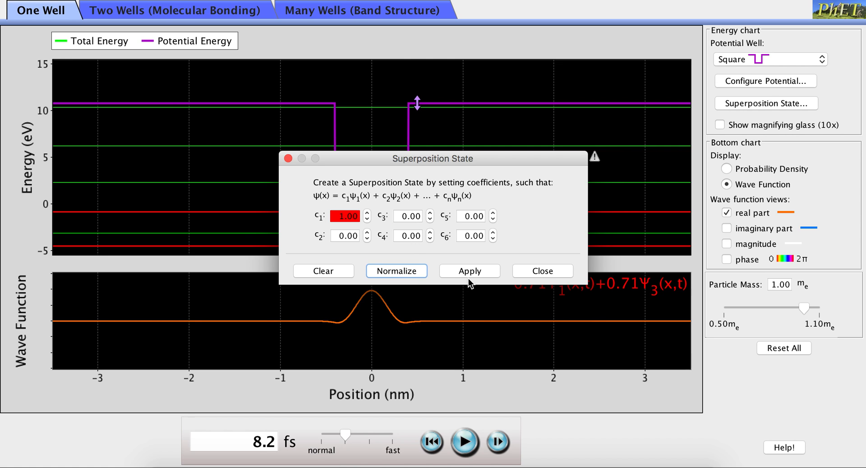
left_click(542, 272)
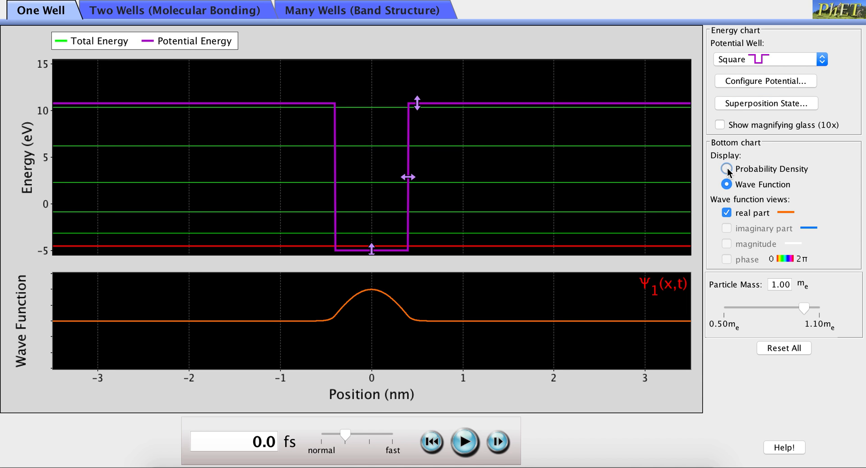
- Switch the bottom chart to plot probability density for the ground state
left_click(728, 169)
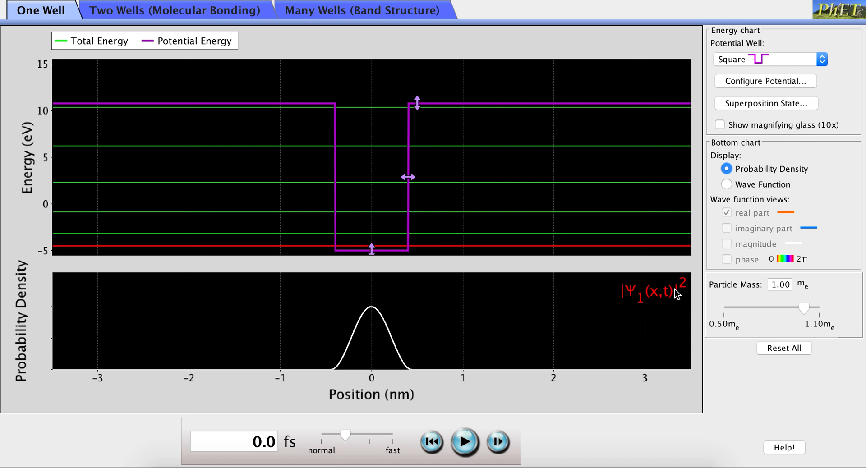
mouse_move(398, 343)
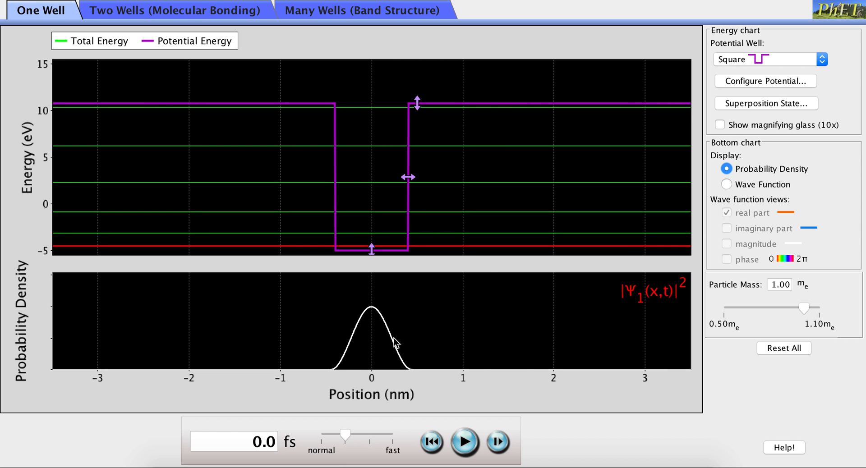
mouse_move(372, 316)
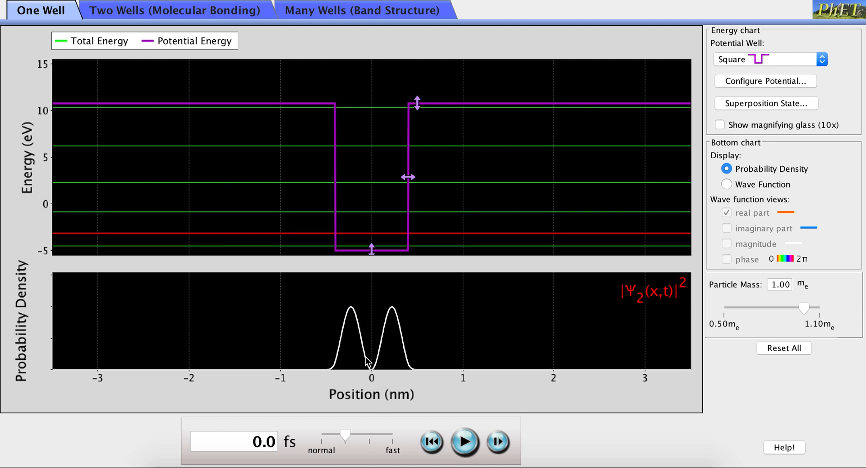
mouse_move(394, 312)
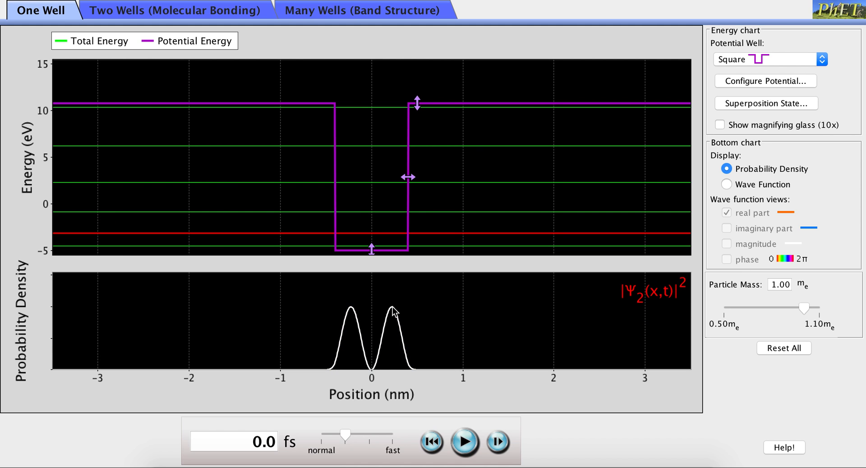
mouse_move(385, 359)
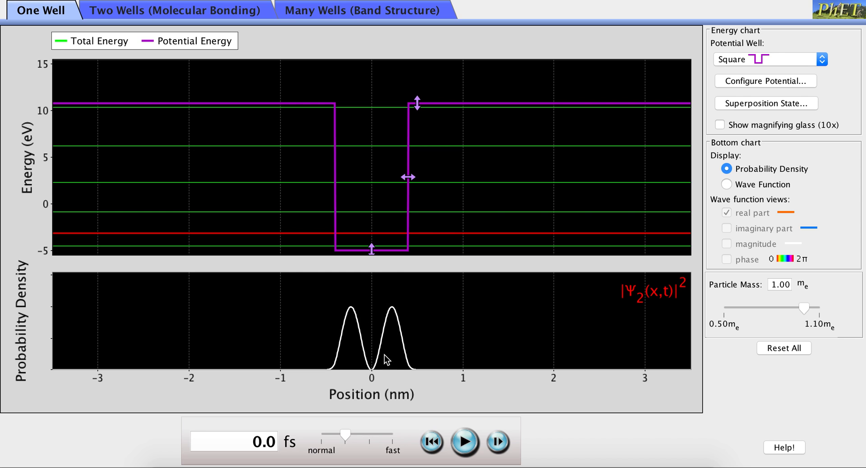
mouse_move(373, 375)
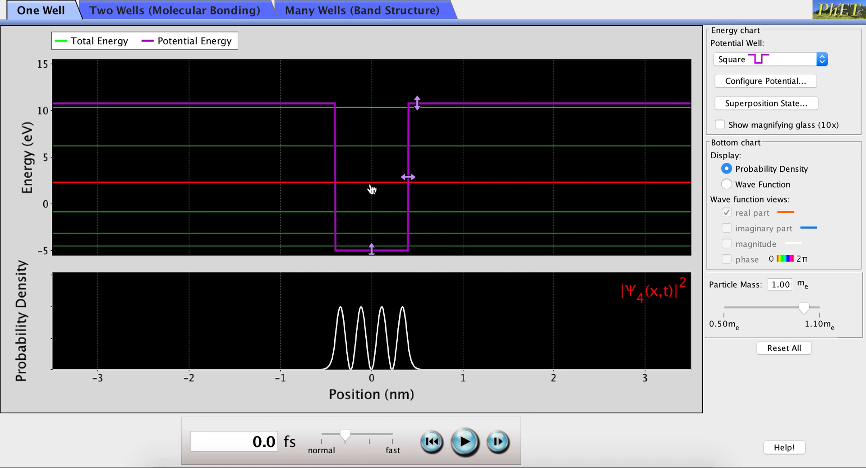
mouse_move(400, 319)
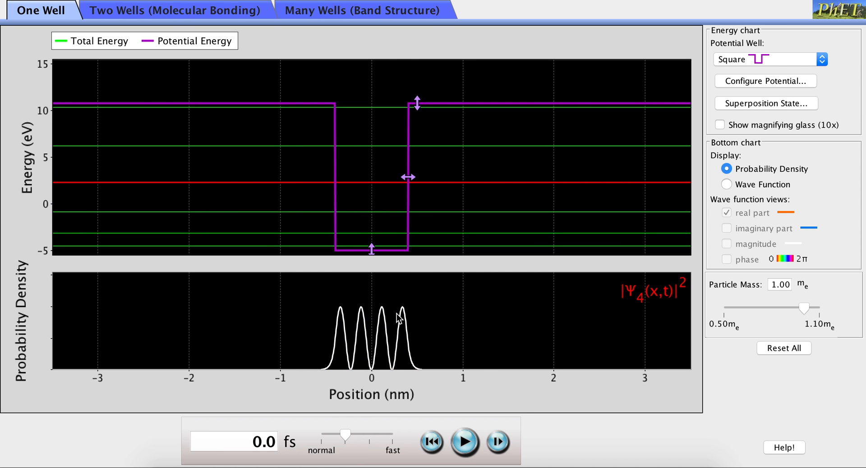